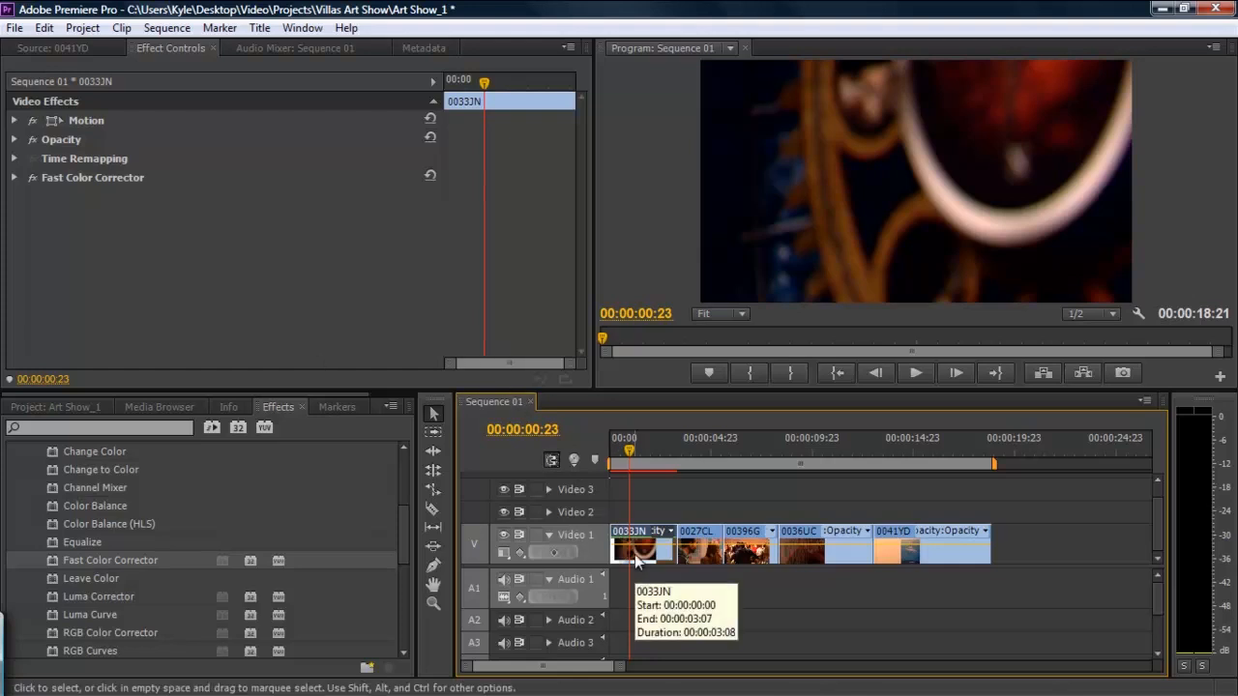
pyautogui.moveTo(893, 561)
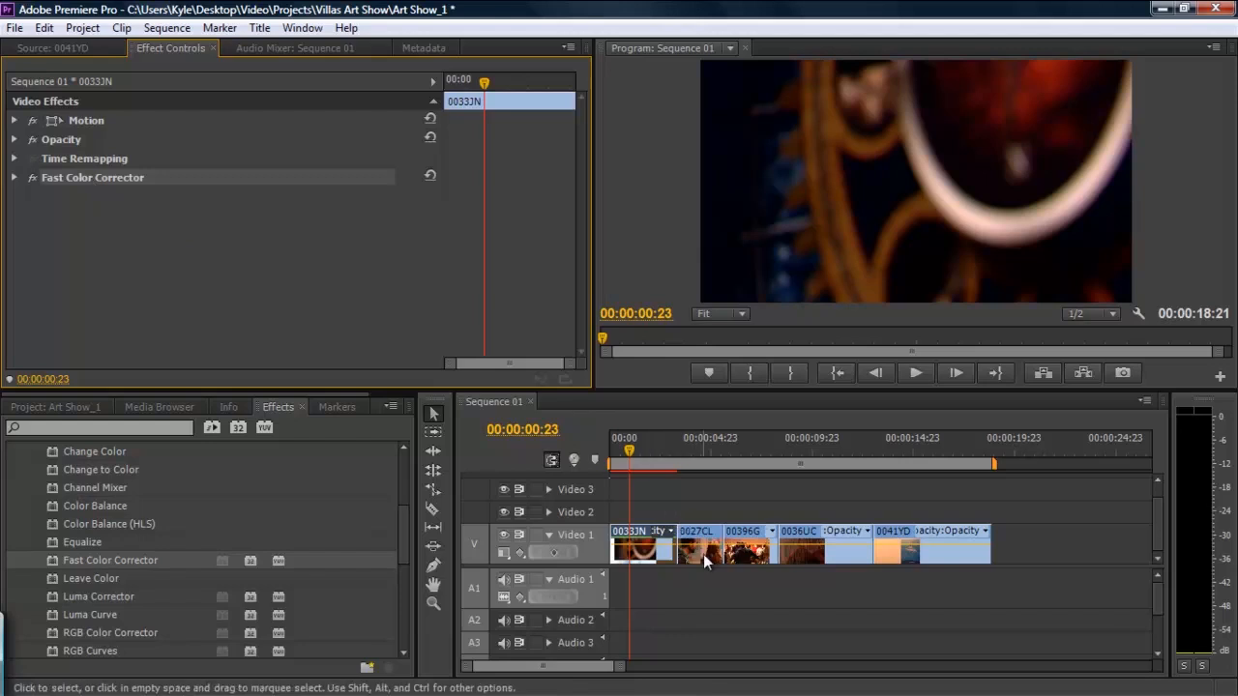
# Step: Review the effects on clips 0027CL and 0036UC, reselect 0033N, and show the Project bin
pyautogui.click(698, 549)
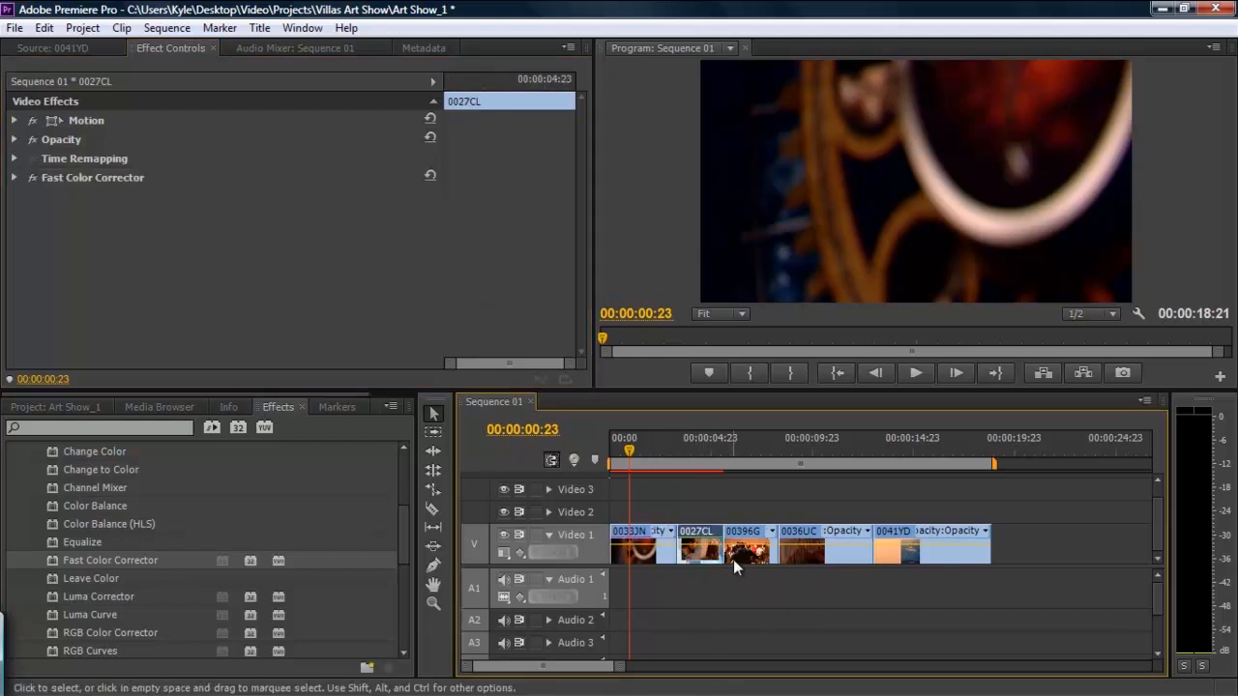
pyautogui.click(796, 551)
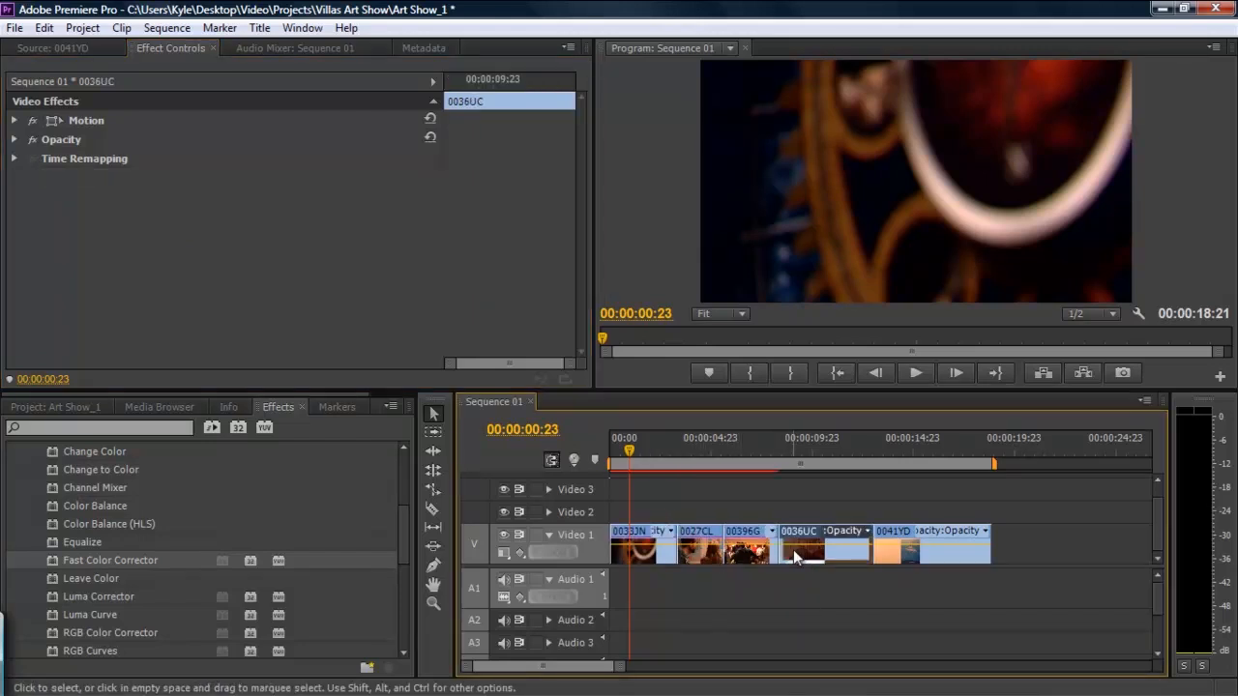
pyautogui.click(928, 549)
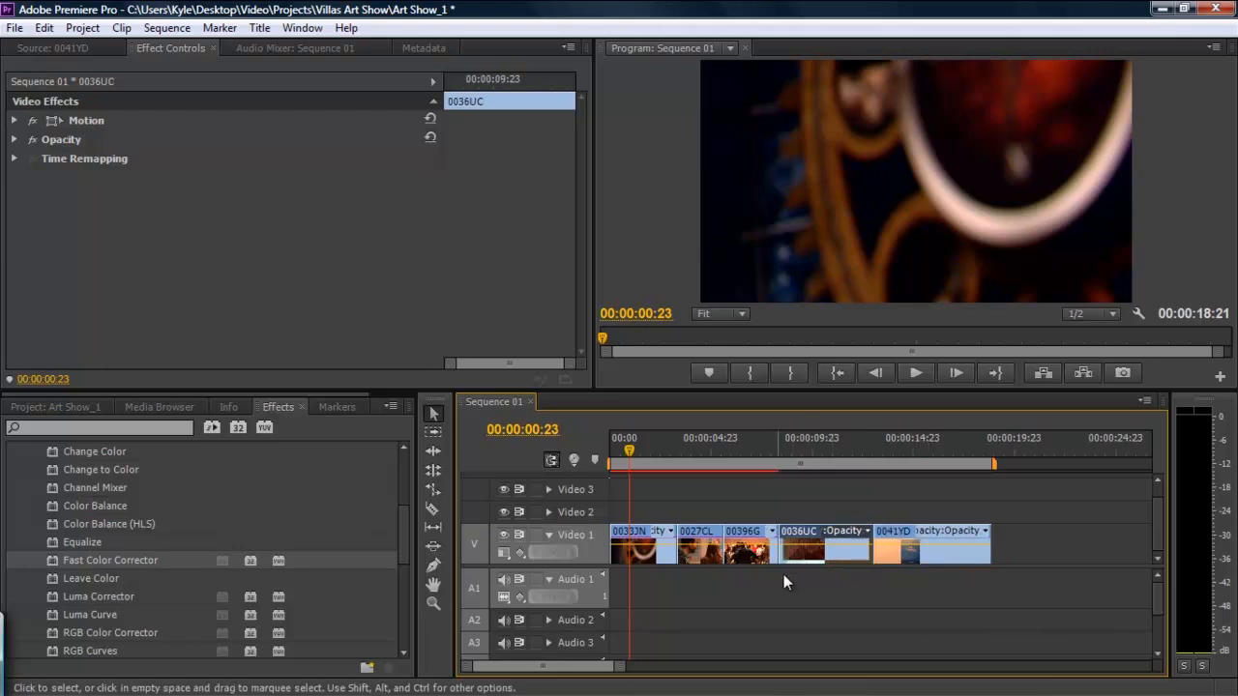
pyautogui.click(698, 549)
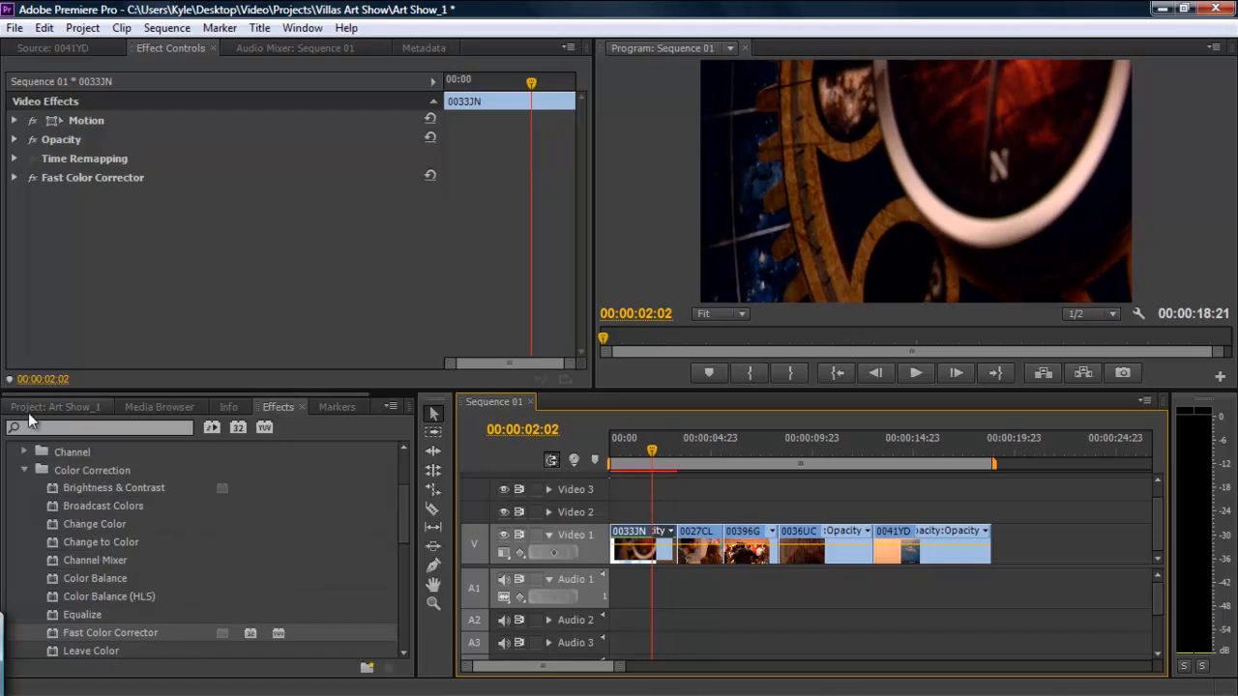
pyautogui.click(39, 406)
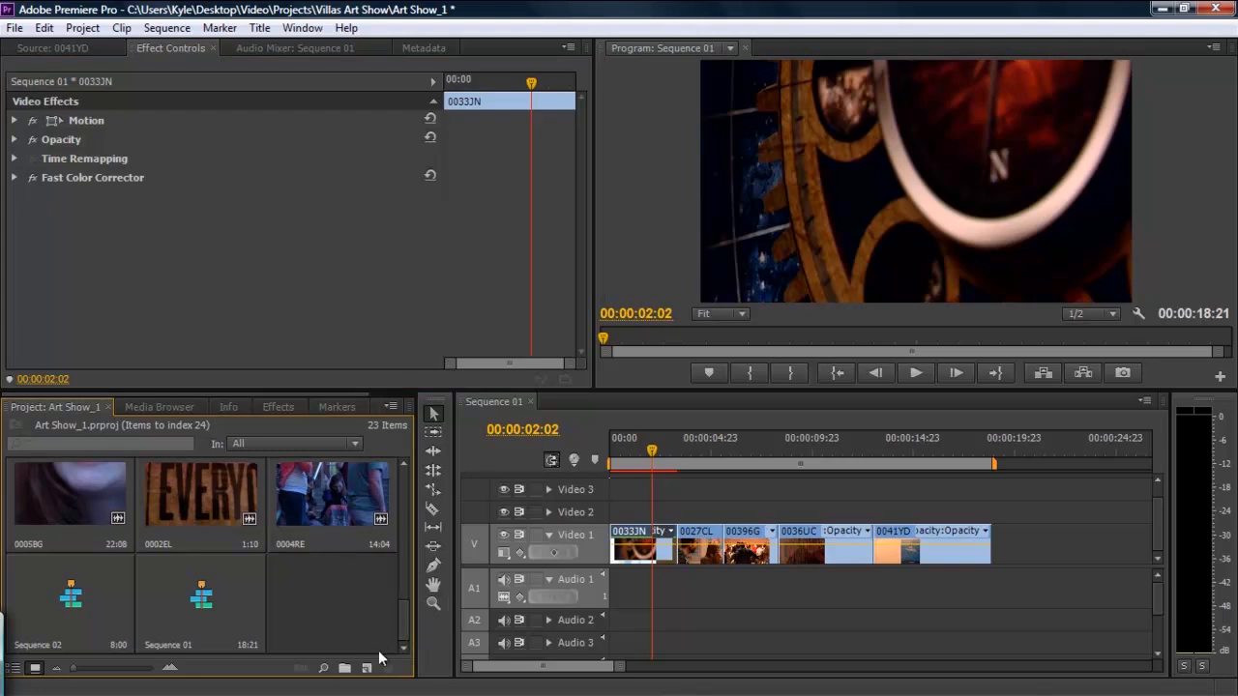
pyautogui.moveTo(367, 669)
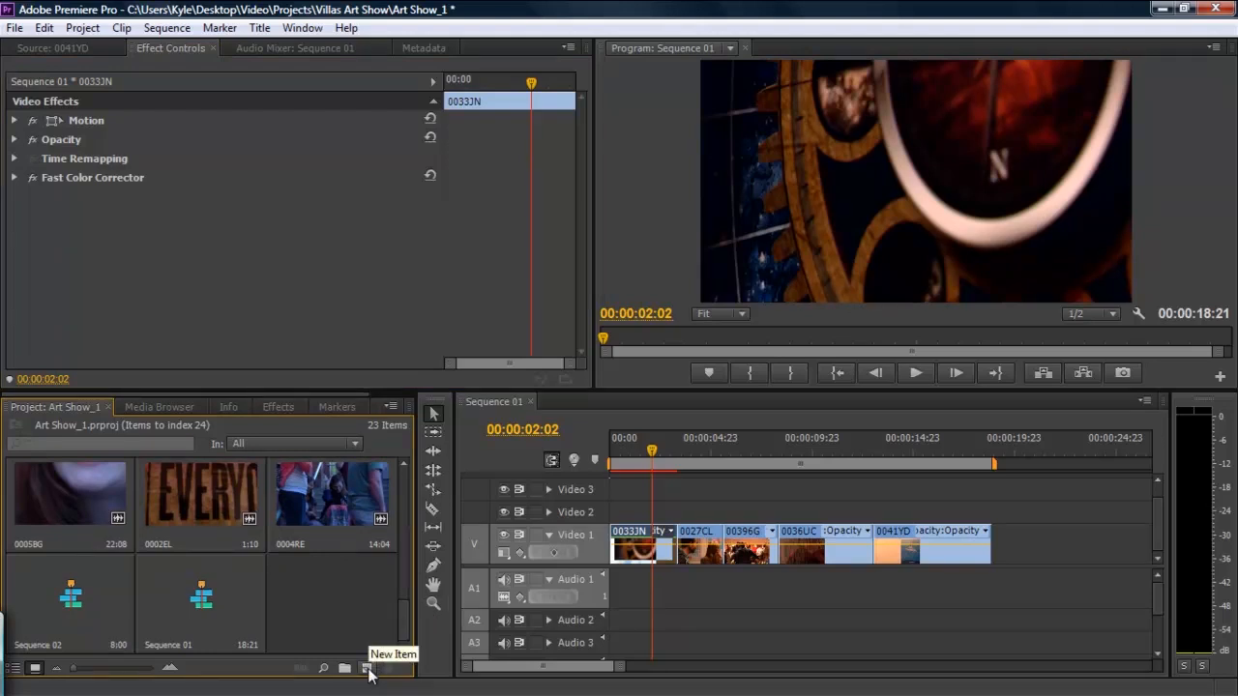
# Step: Create a new Adjustment Layer from New Item and confirm its default settings
pyautogui.click(366, 670)
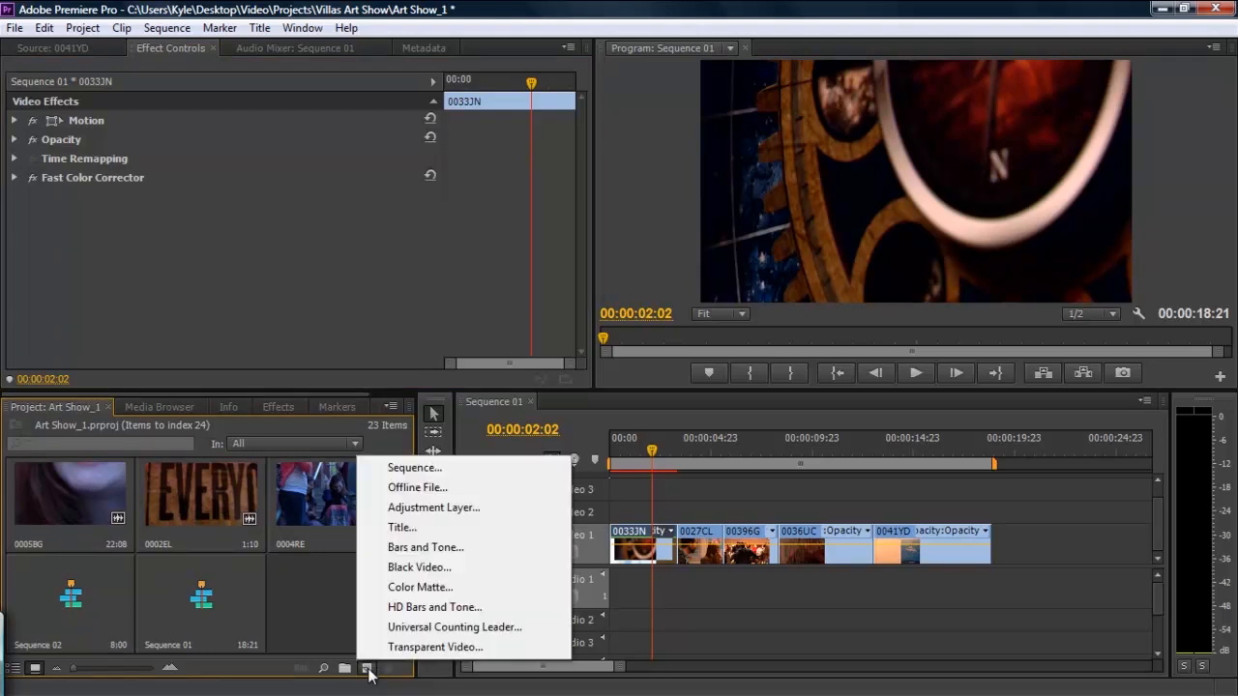
pyautogui.click(433, 507)
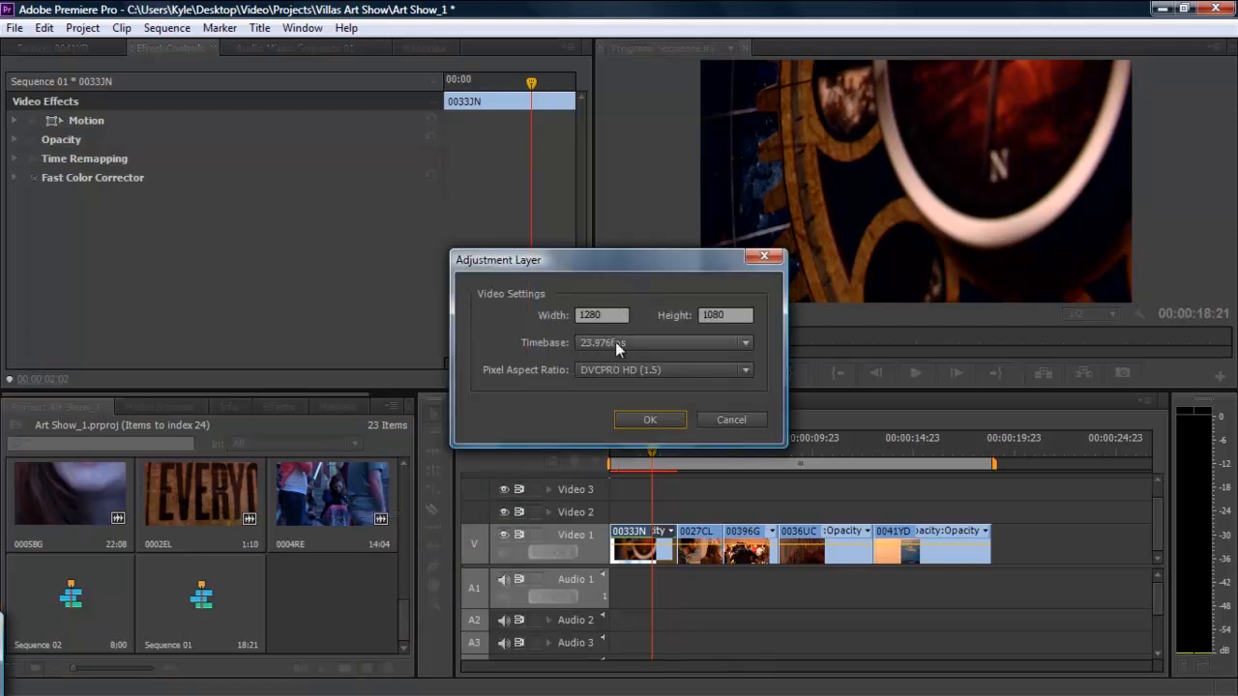
pyautogui.click(650, 418)
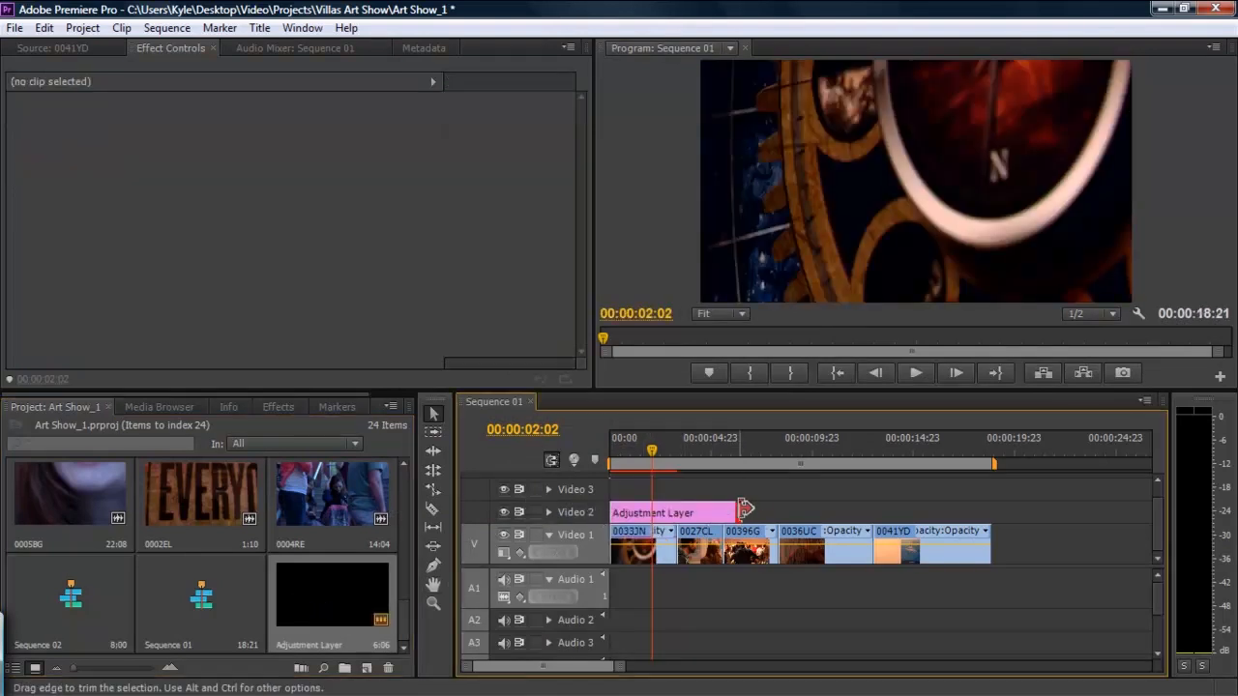
# Step: Extend the adjustment layer on Video 2 to the end of the last clip
pyautogui.moveTo(742, 512); pyautogui.dragTo(996, 513)
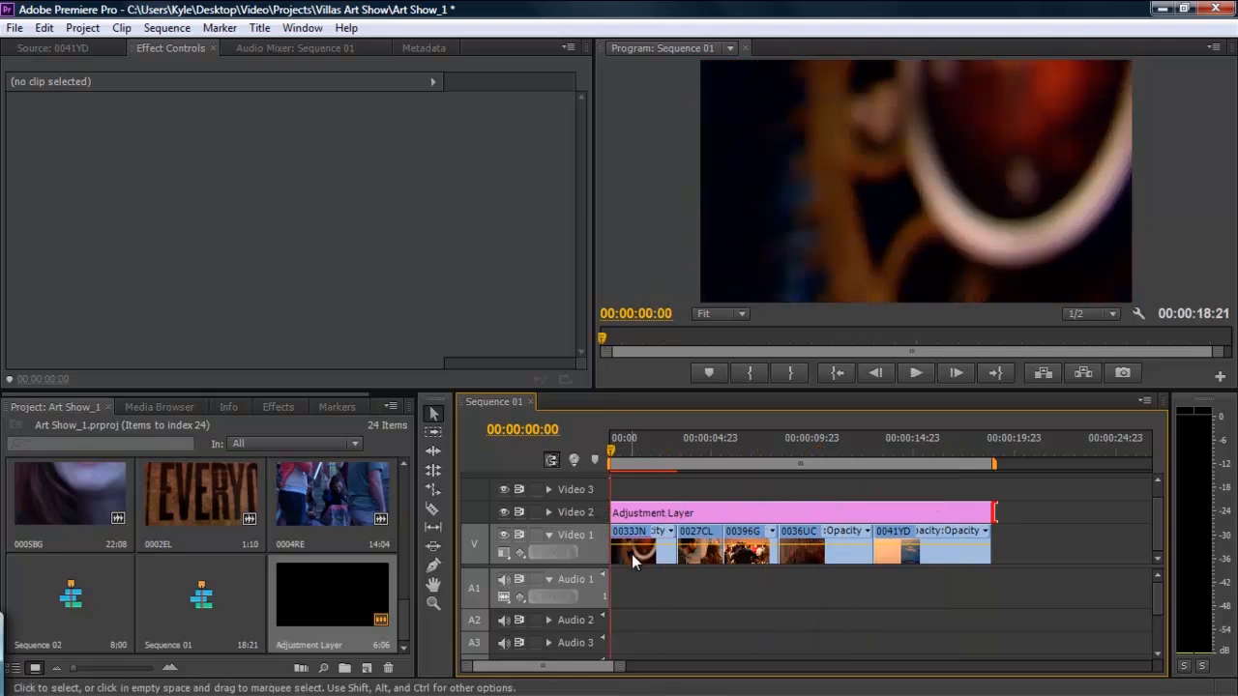
# Step: Transfer Fast Color Corrector from clip 0033N to the adjustment layer on Video 2
pyautogui.click(635, 551)
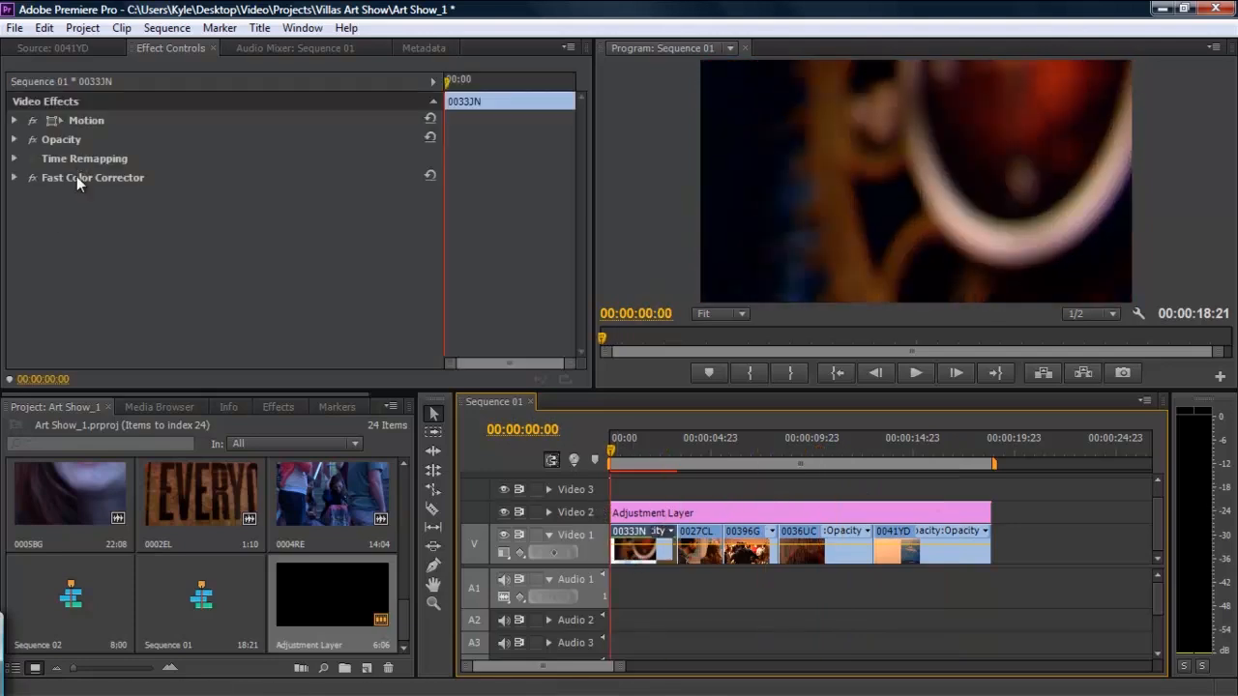
pyautogui.click(92, 178)
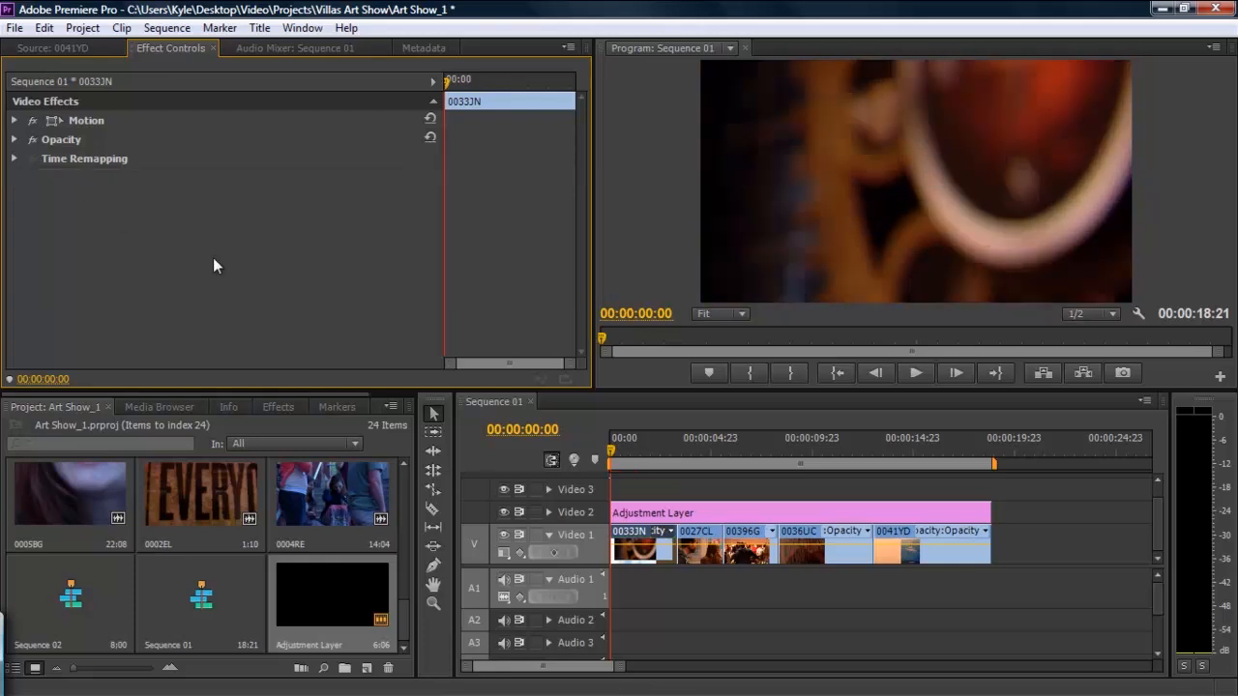
pyautogui.click(648, 512)
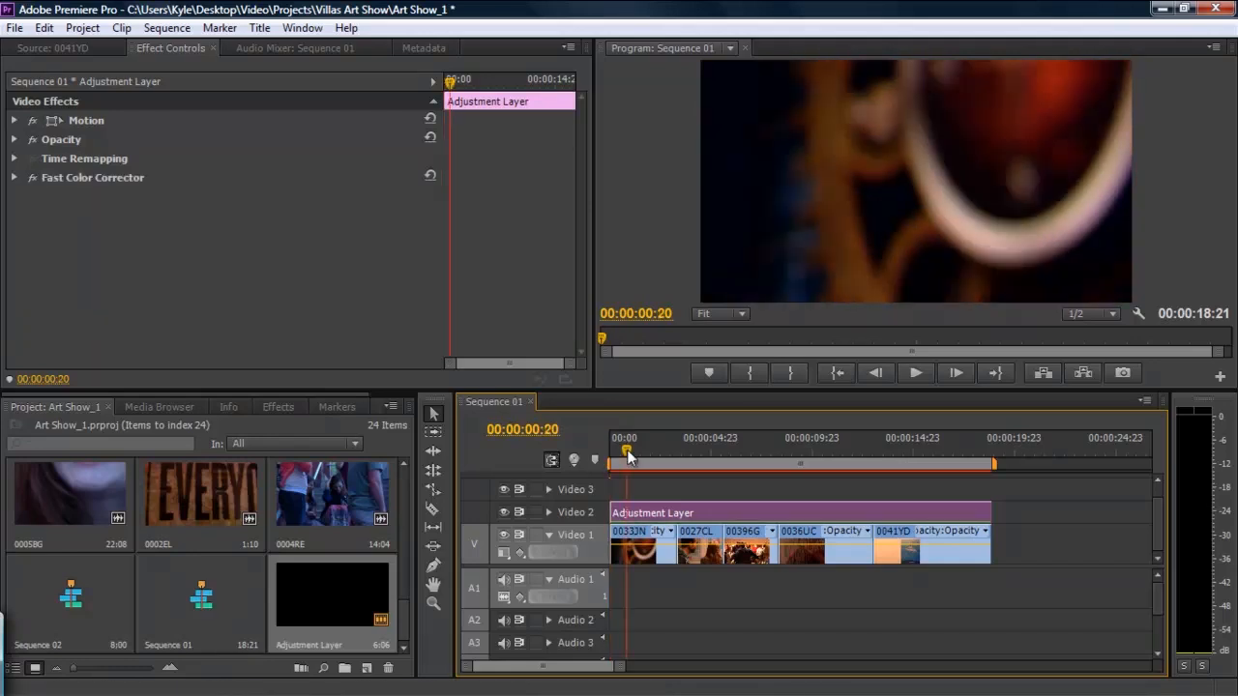
pyautogui.click(739, 450)
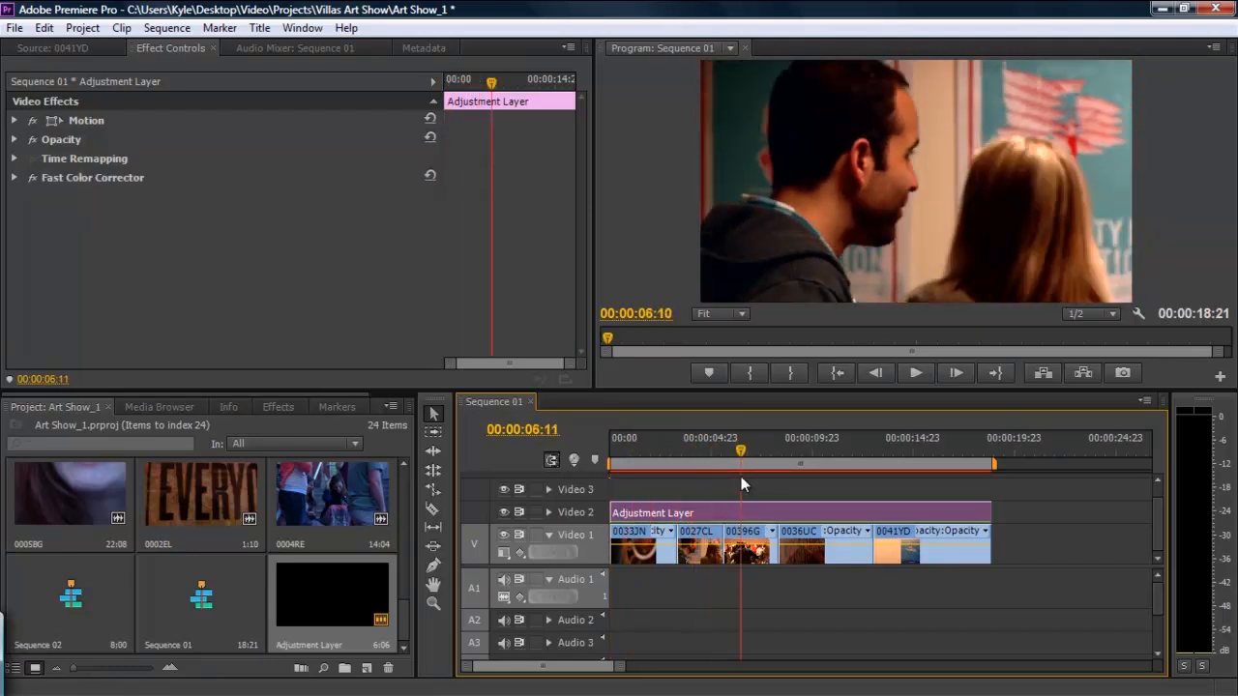
pyautogui.click(880, 464)
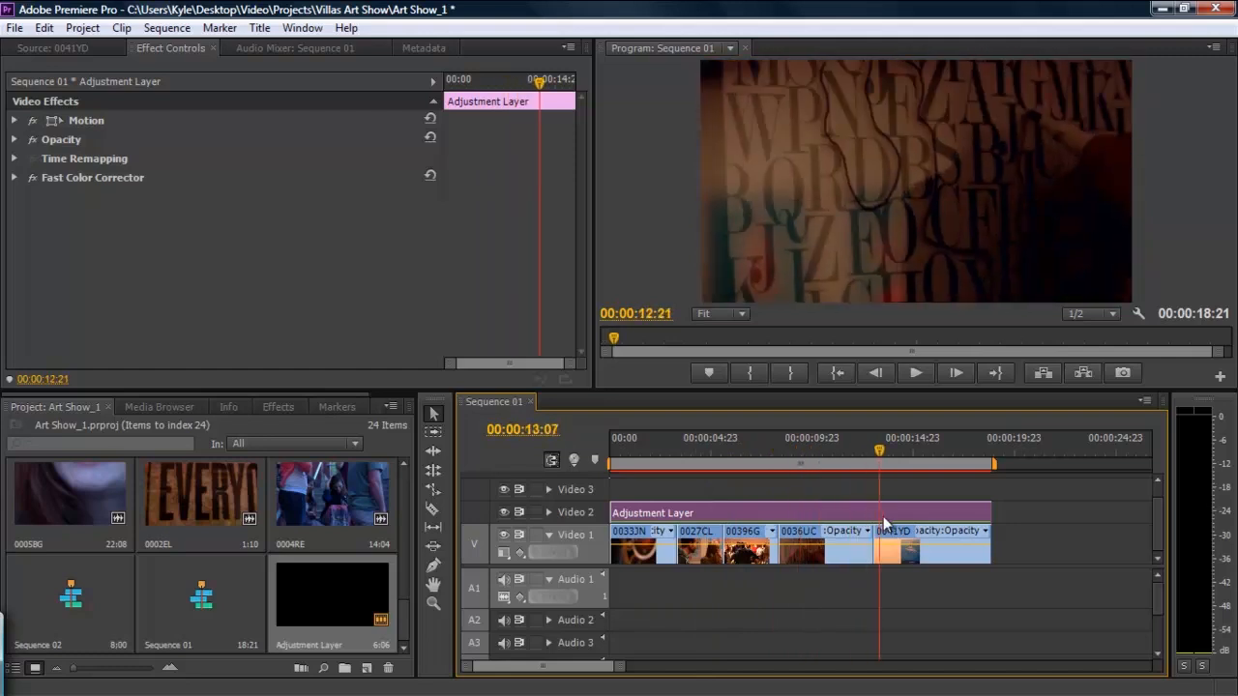
pyautogui.click(930, 437)
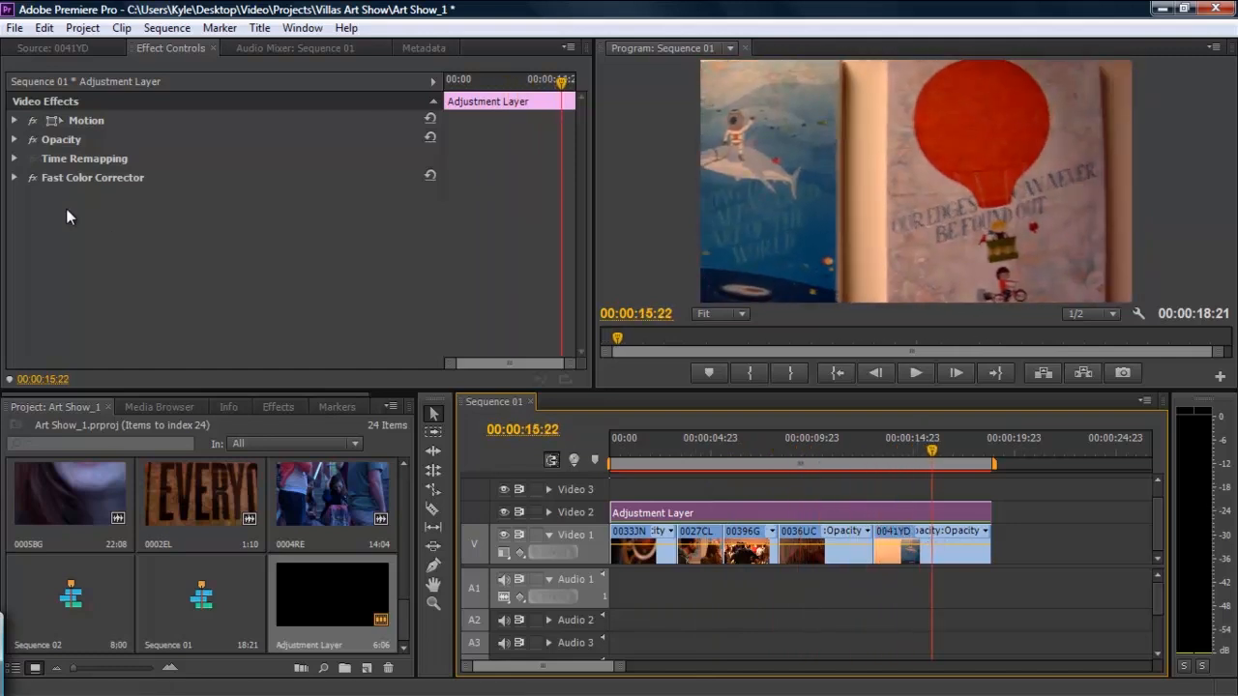
pyautogui.click(15, 178)
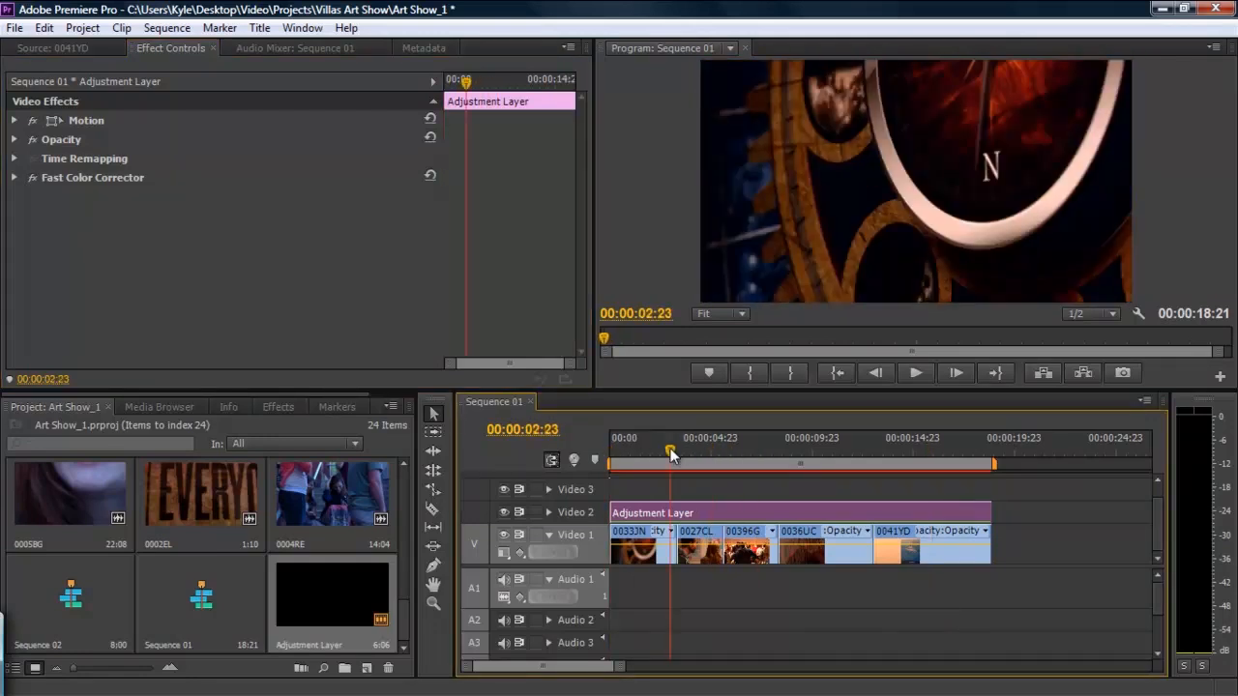
pyautogui.click(901, 448)
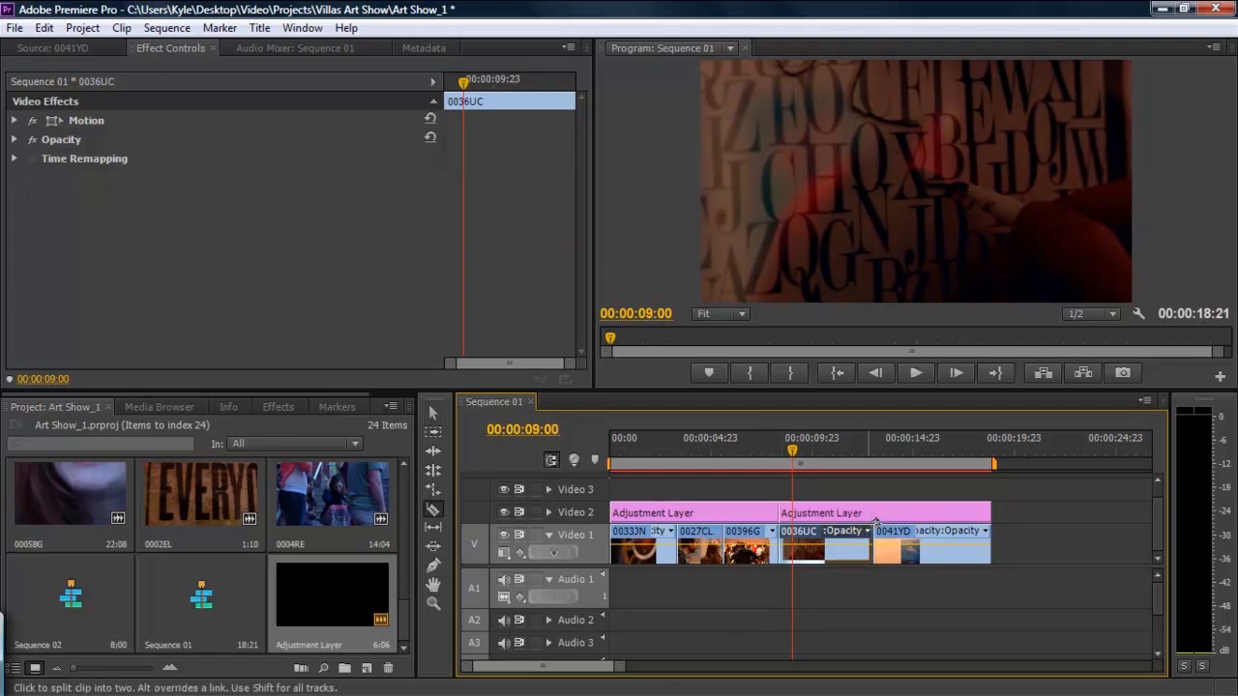
# Step: Razor the adjustment layer at the end of 0036UC and preview the last clip
pyautogui.click(821, 532)
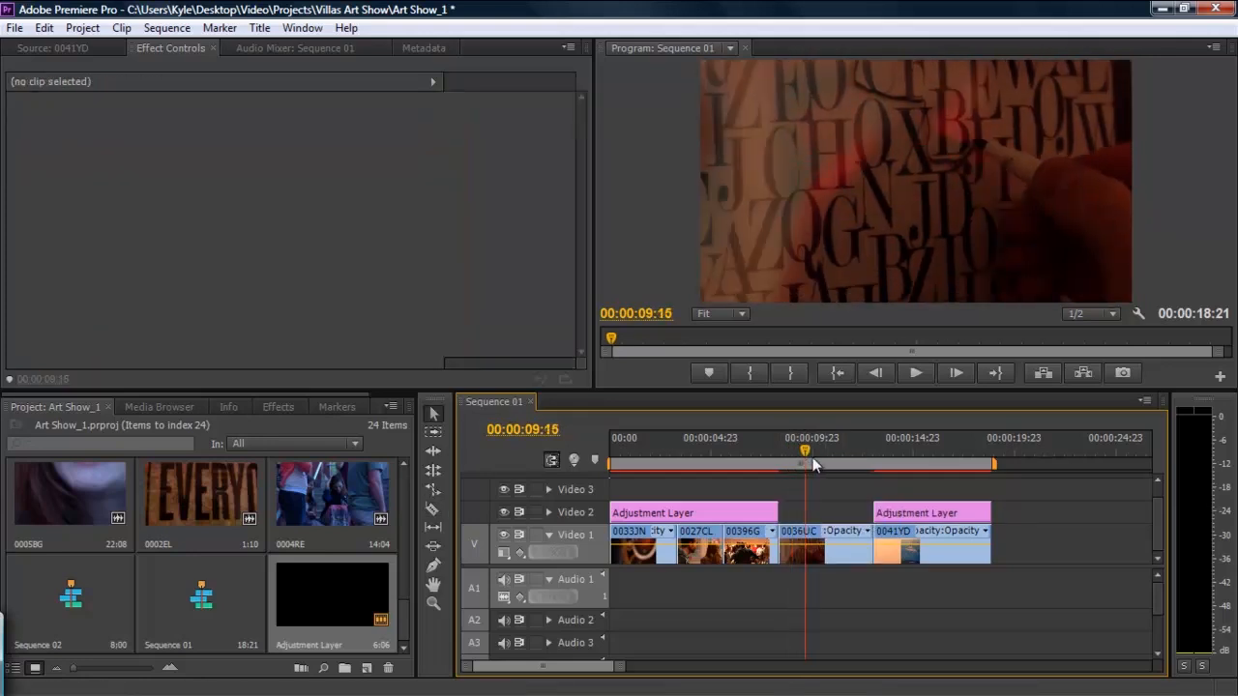
pyautogui.click(929, 464)
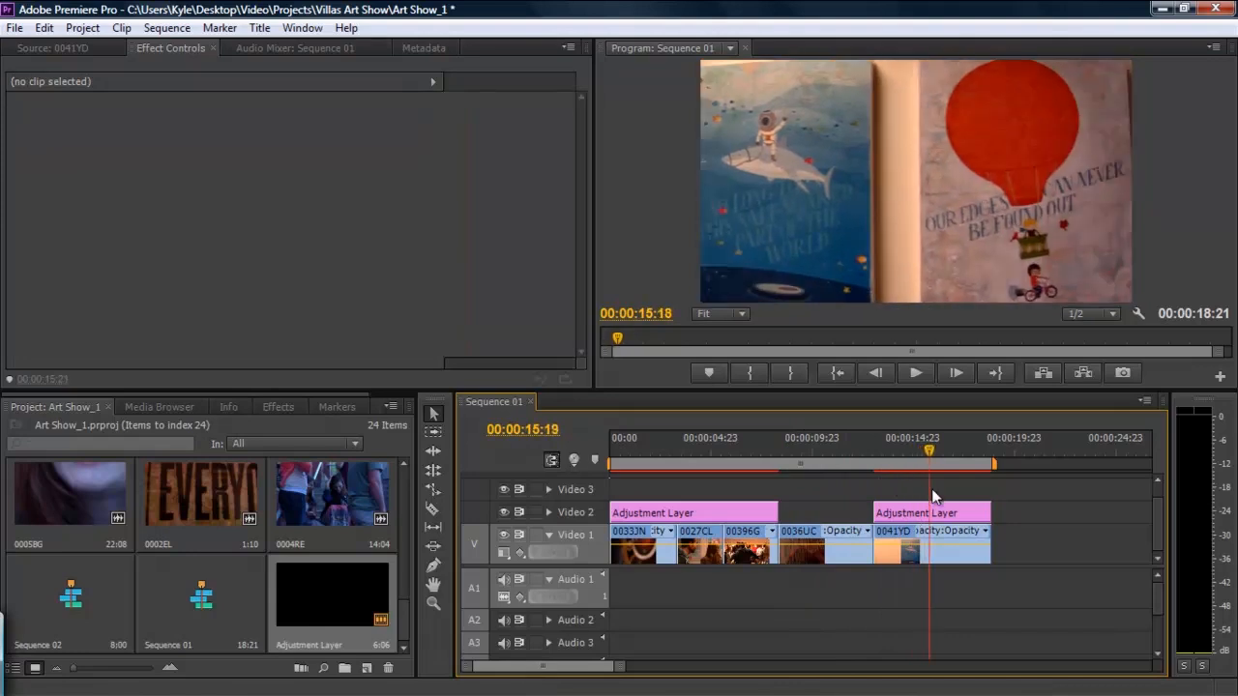